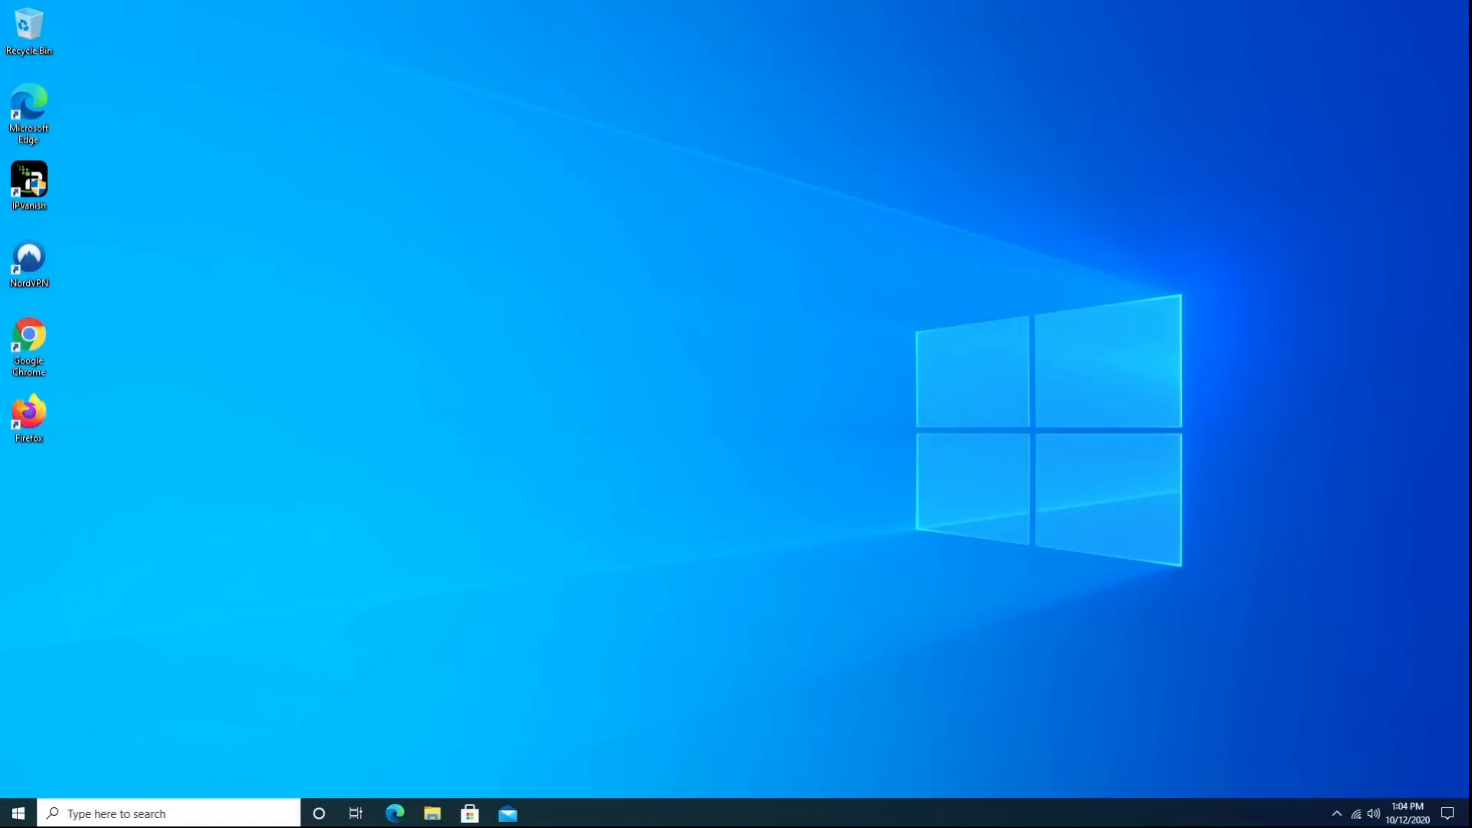
# - Subscribe to the Triple M channel and turn on the notification bell for new videos
pyautogui.click(16, 813)
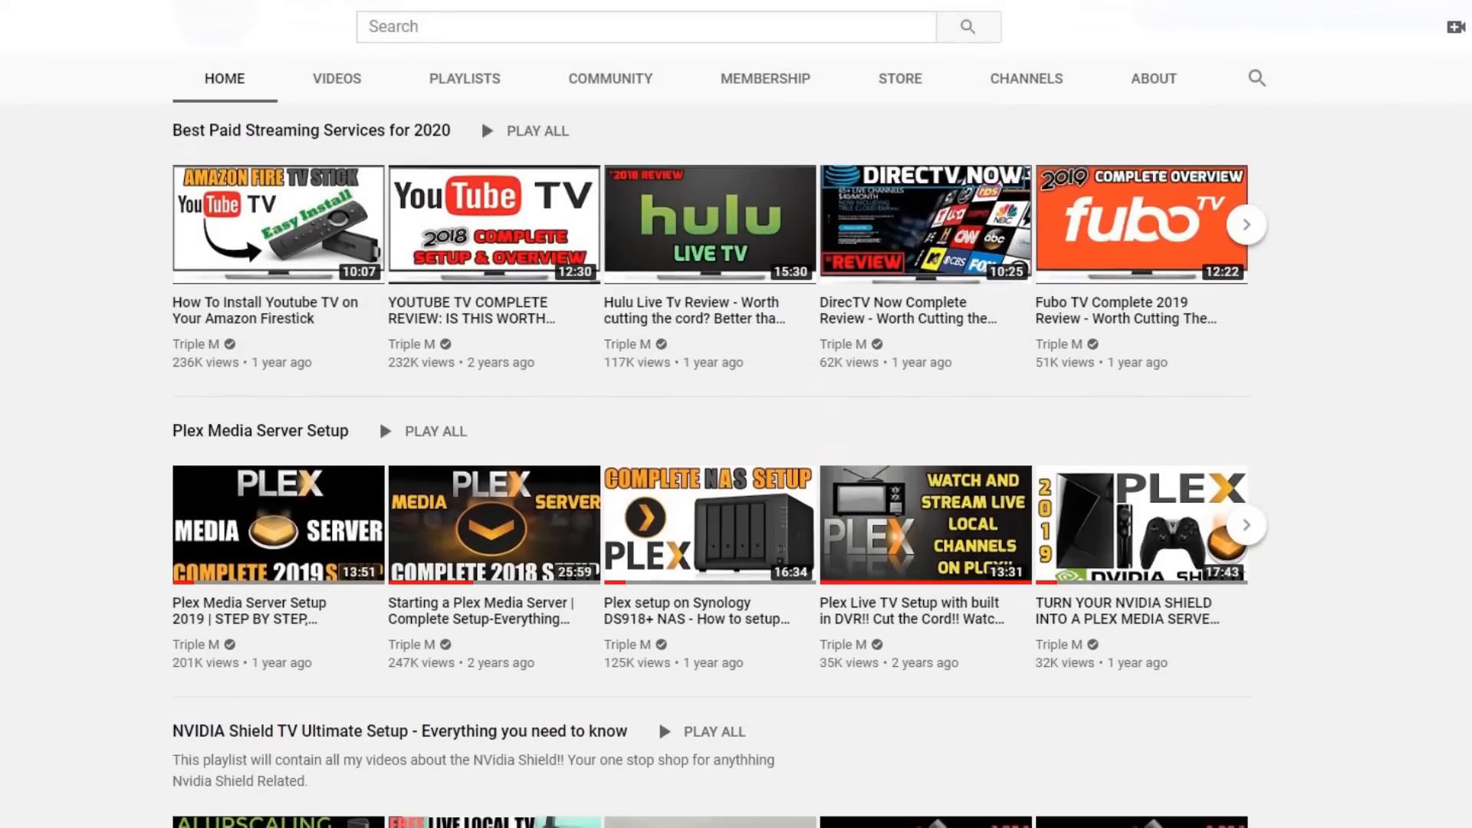
pyautogui.scroll(-3)
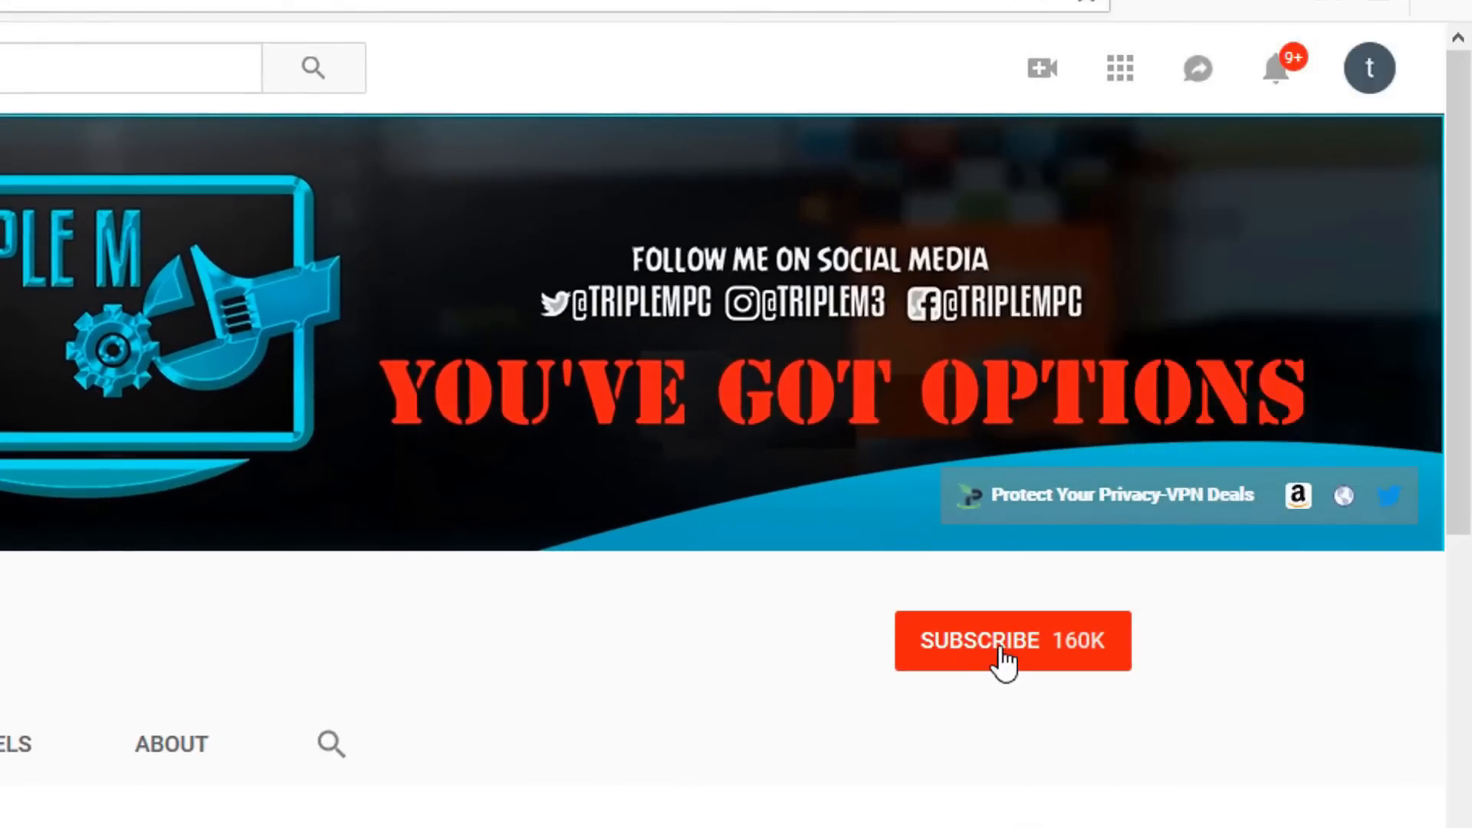
pyautogui.click(1013, 641)
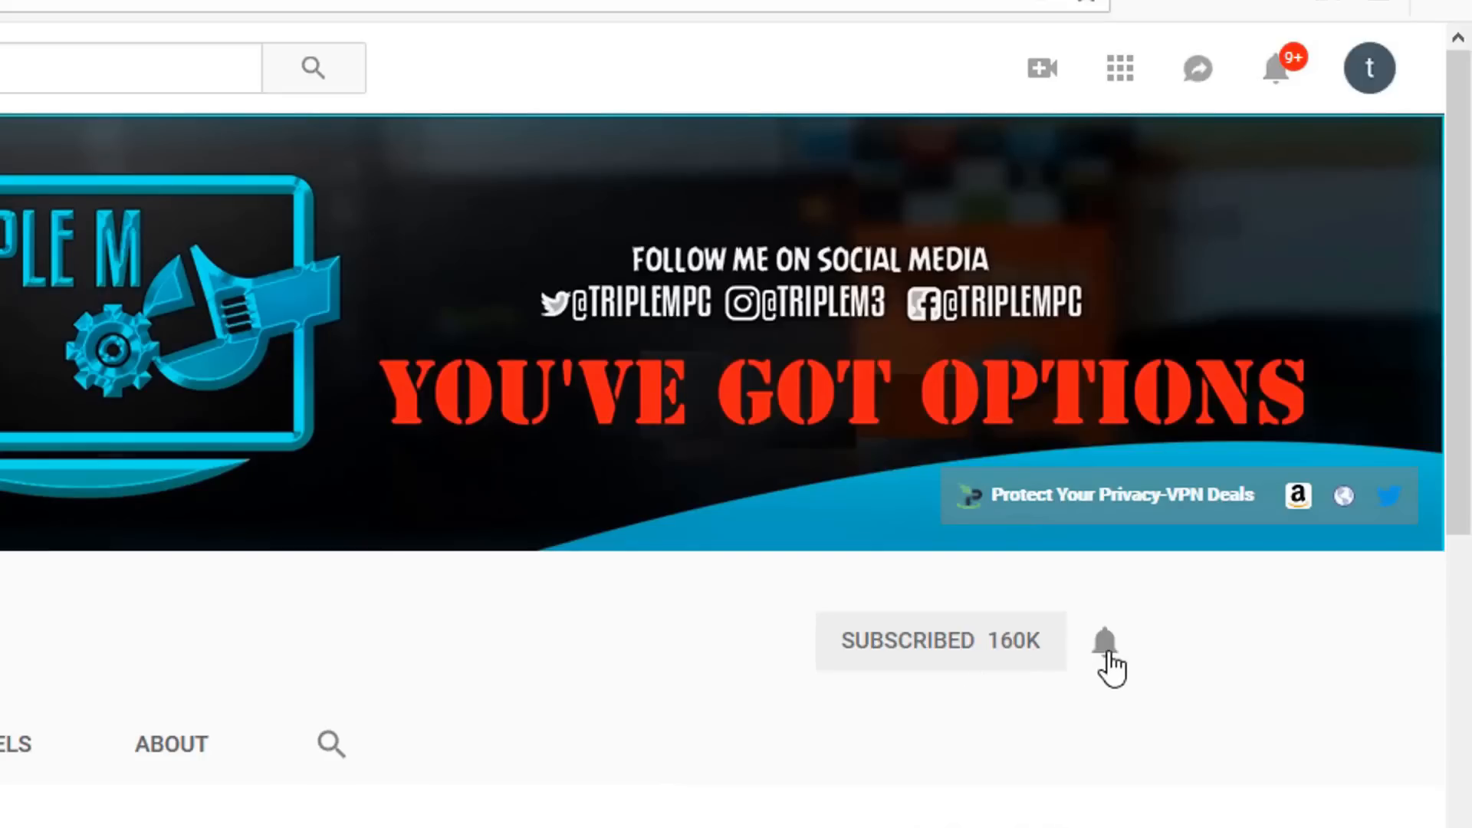
pyautogui.click(1105, 641)
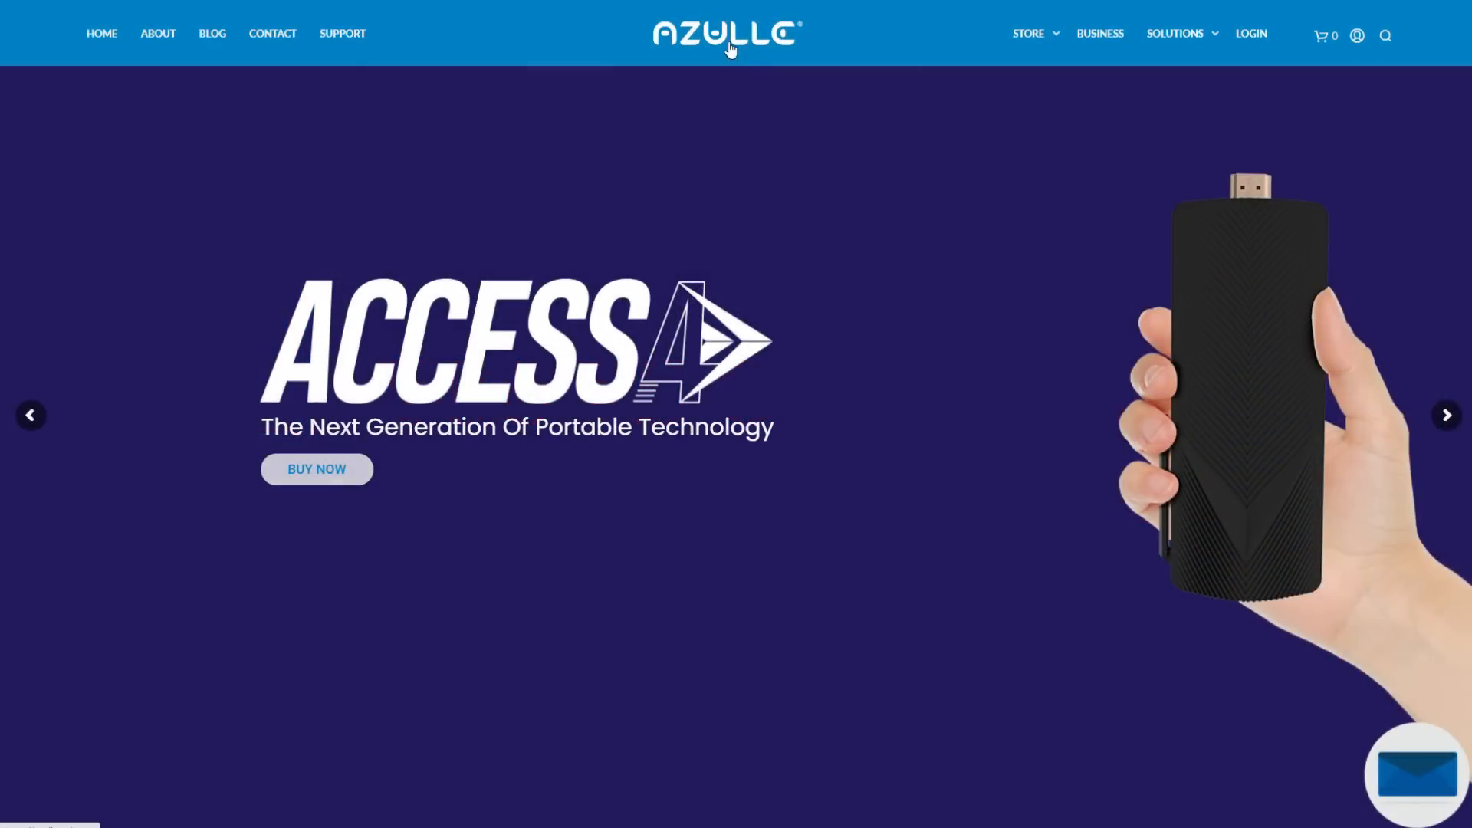
pyautogui.moveTo(316, 474)
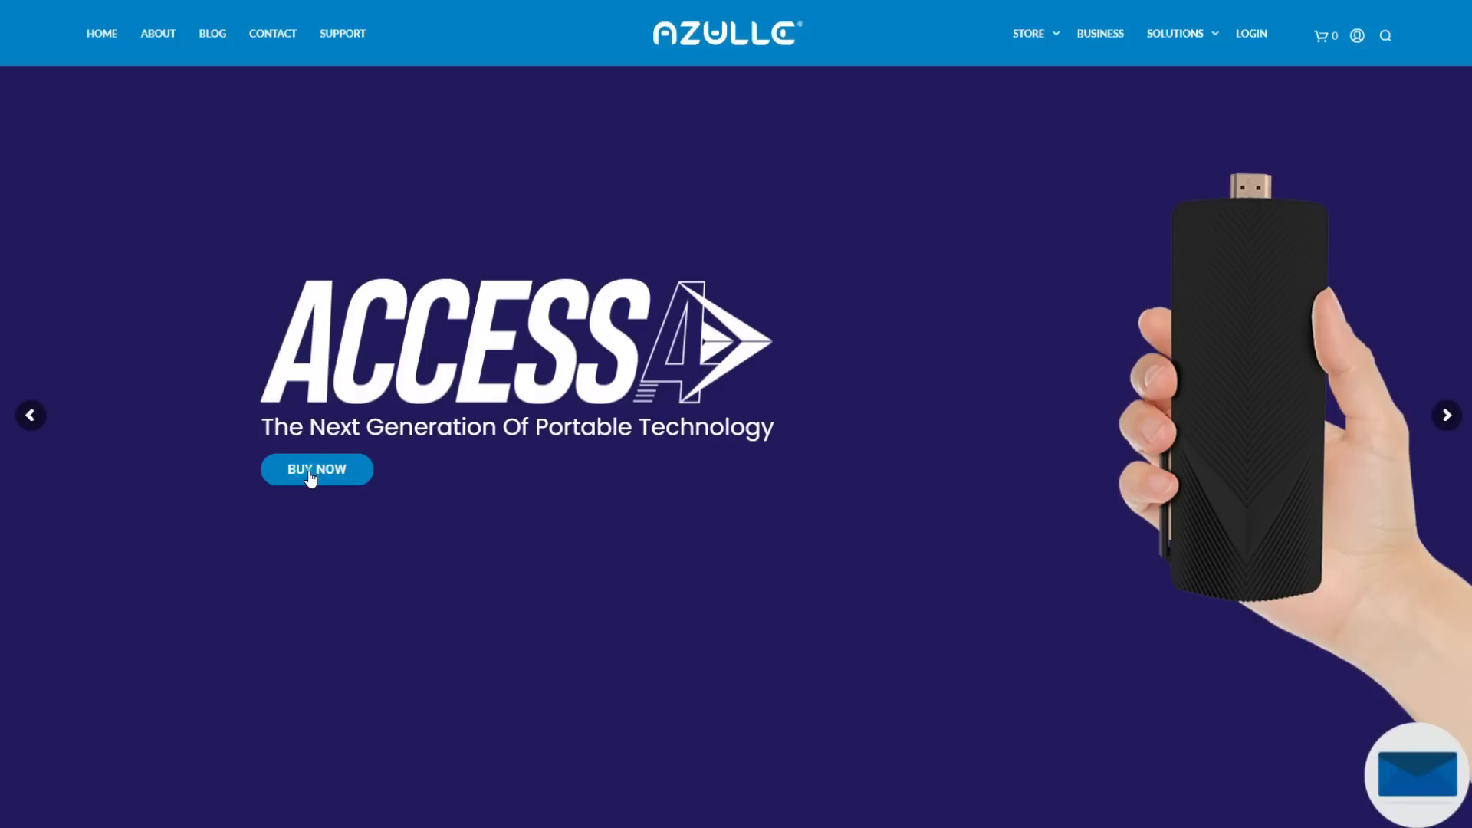
# - Reach the Access 4 product page listing $249.99–$364.99 via the banner's Buy Now
pyautogui.click(316, 469)
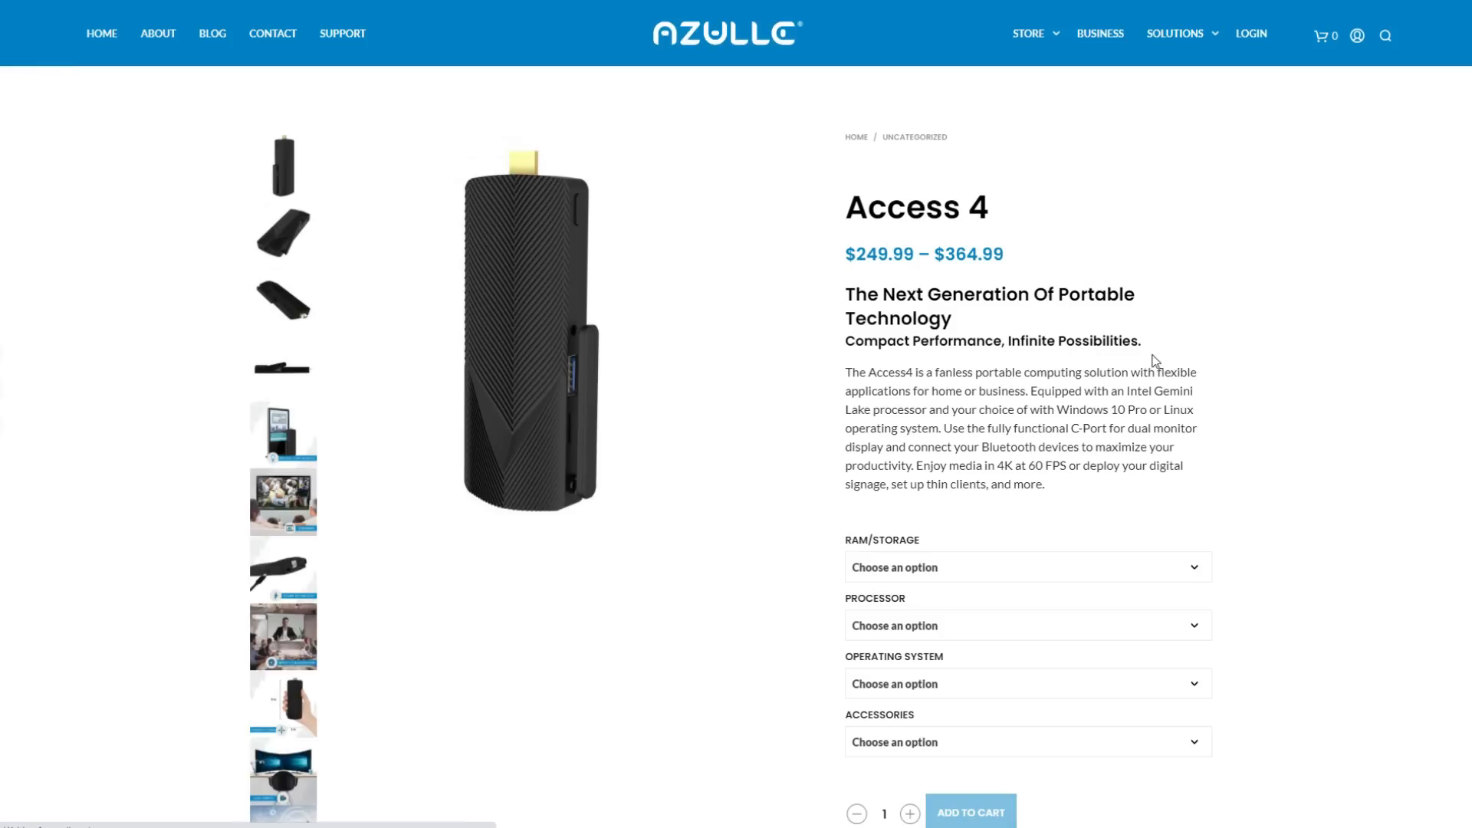